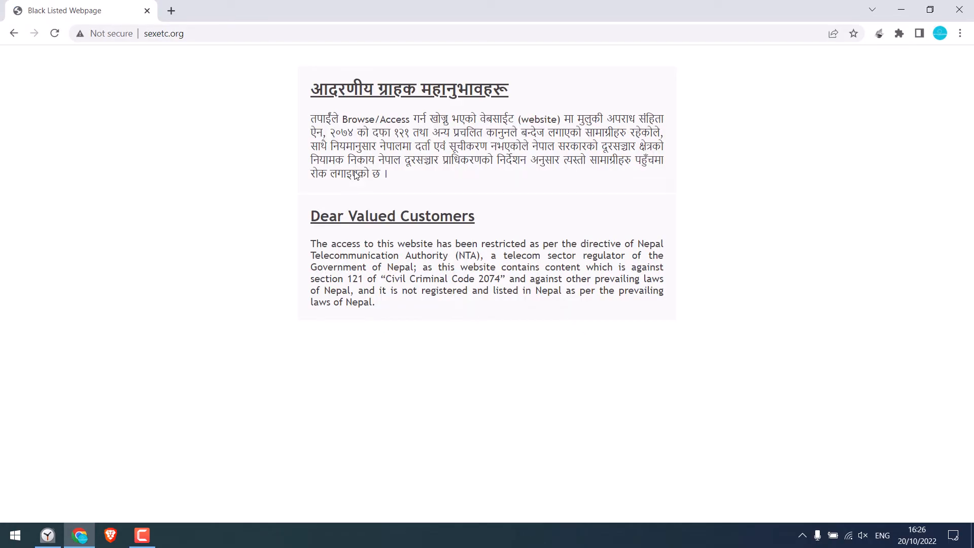
mouse_move(495, 346)
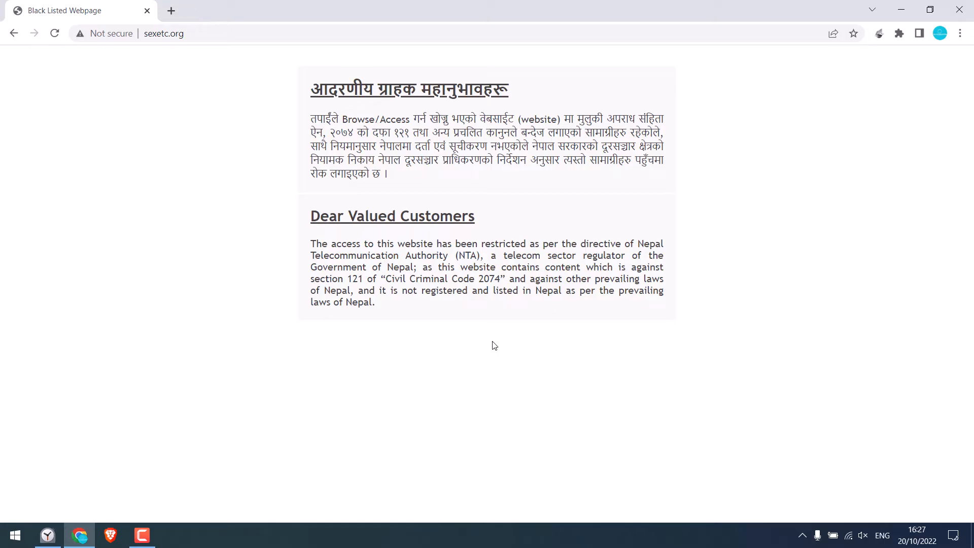
mouse_move(159, 105)
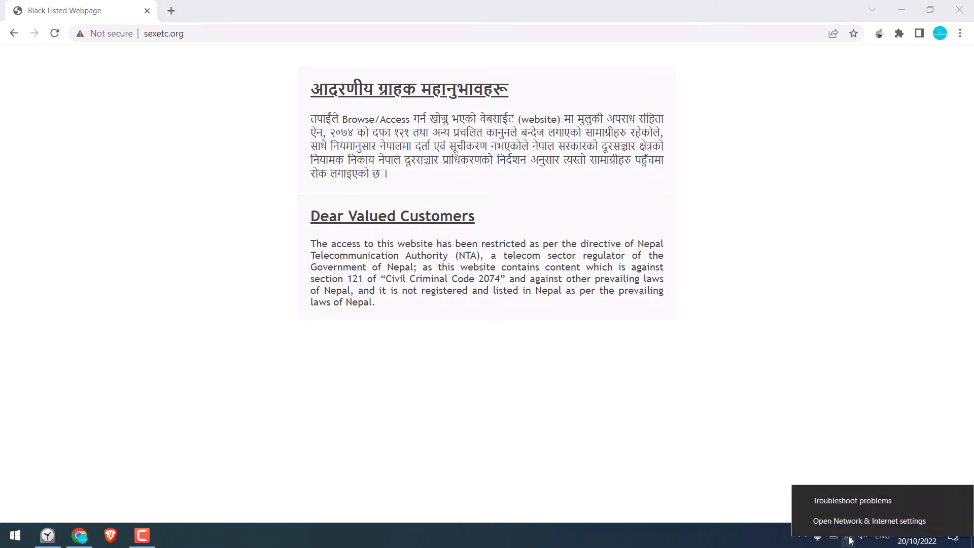
mouse_move(855, 526)
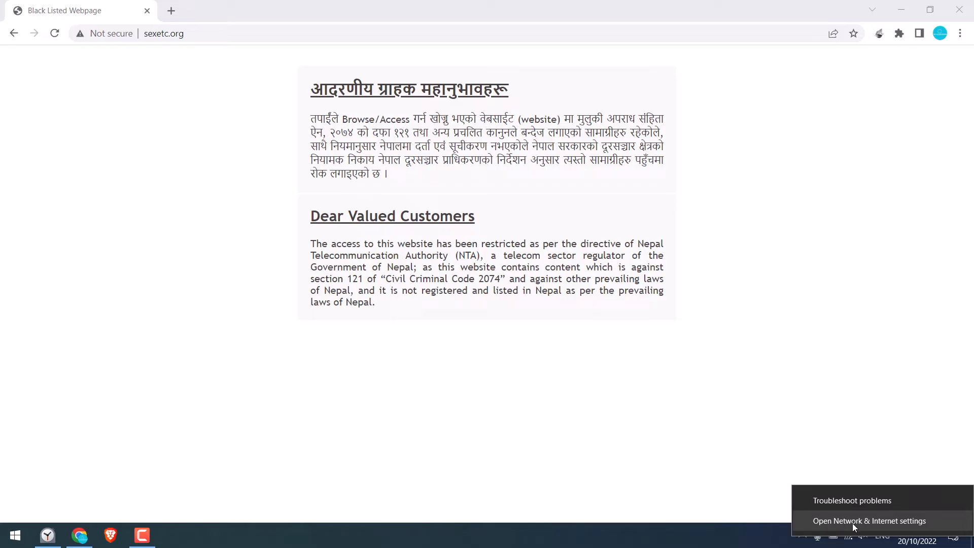
Bring up the Network & Internet settings page from the tray icon, maximized.
click(869, 520)
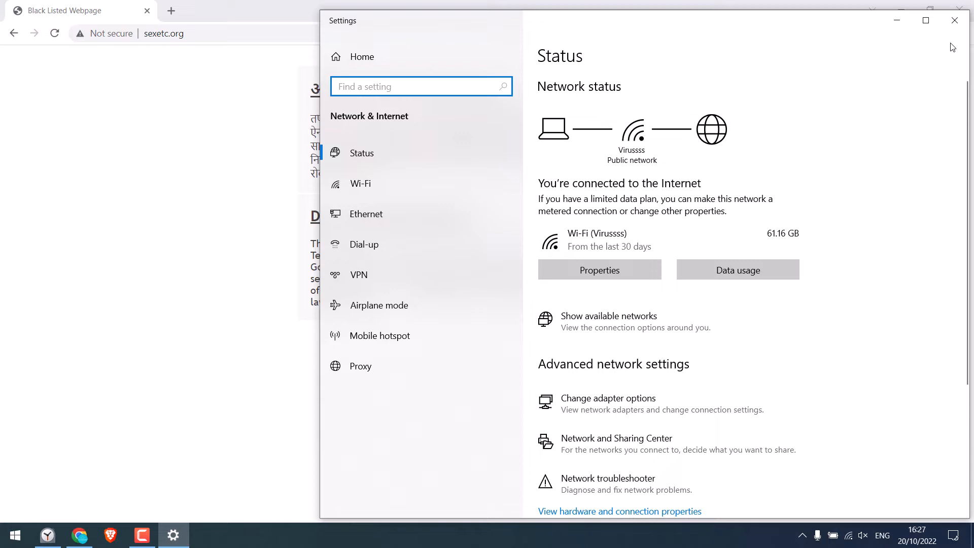
click(925, 20)
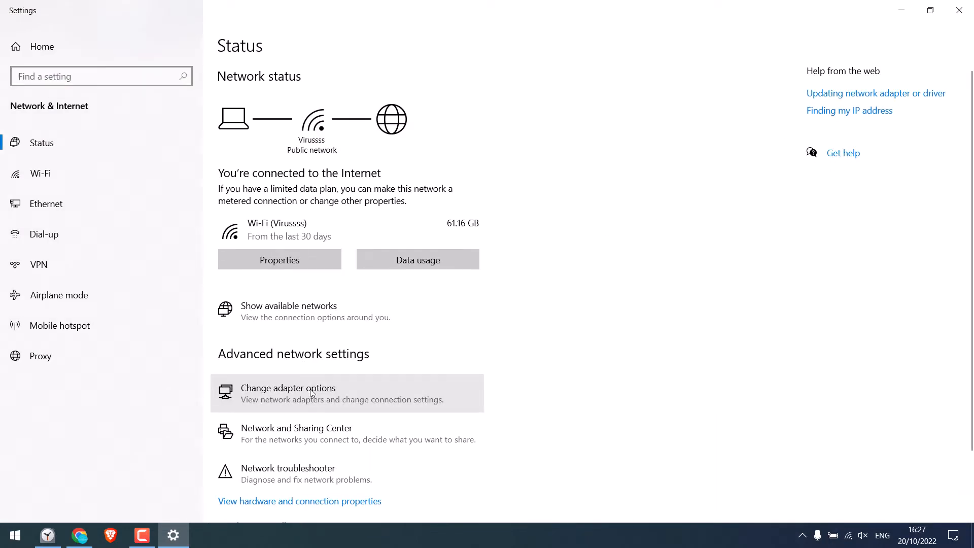
Reach the Wi-Fi connection's Properties from the adapter list.
click(288, 393)
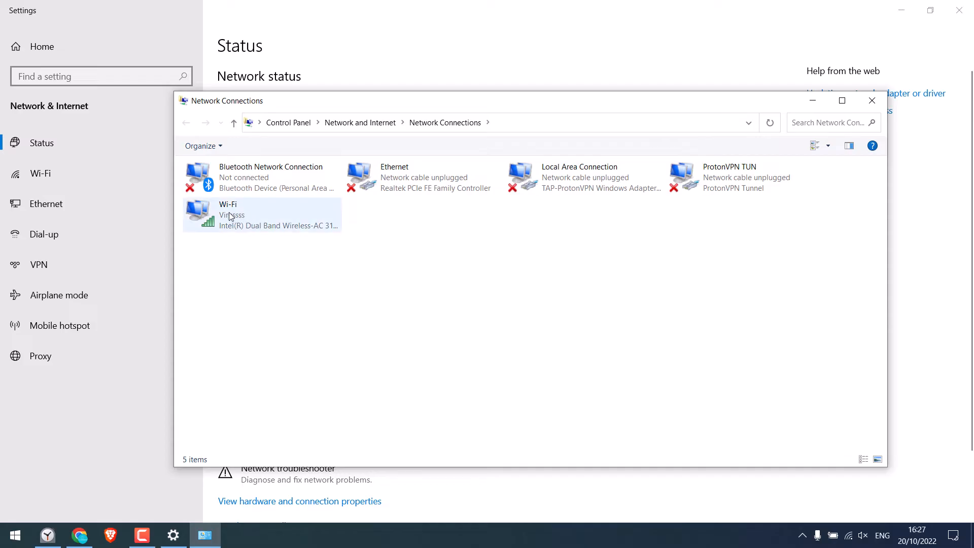
click(245, 215)
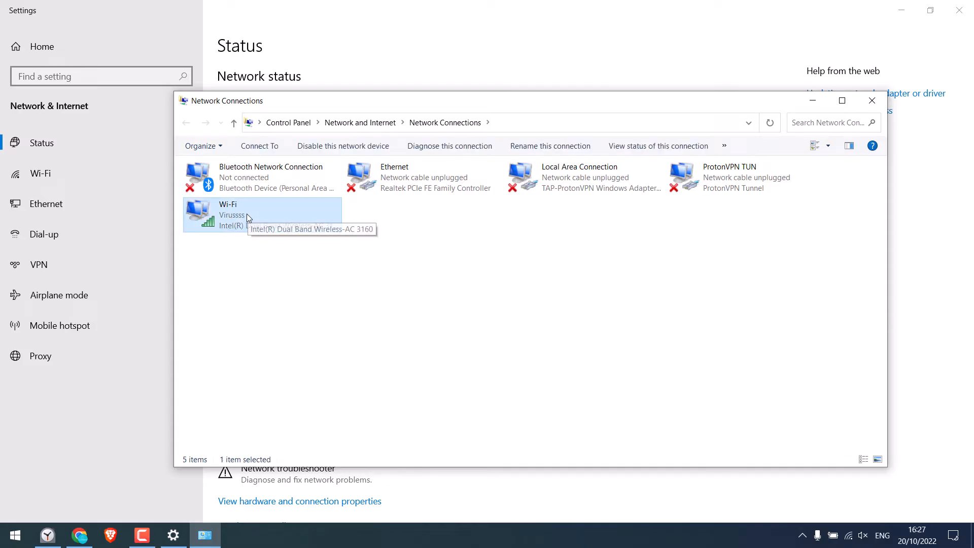
right_click(249, 214)
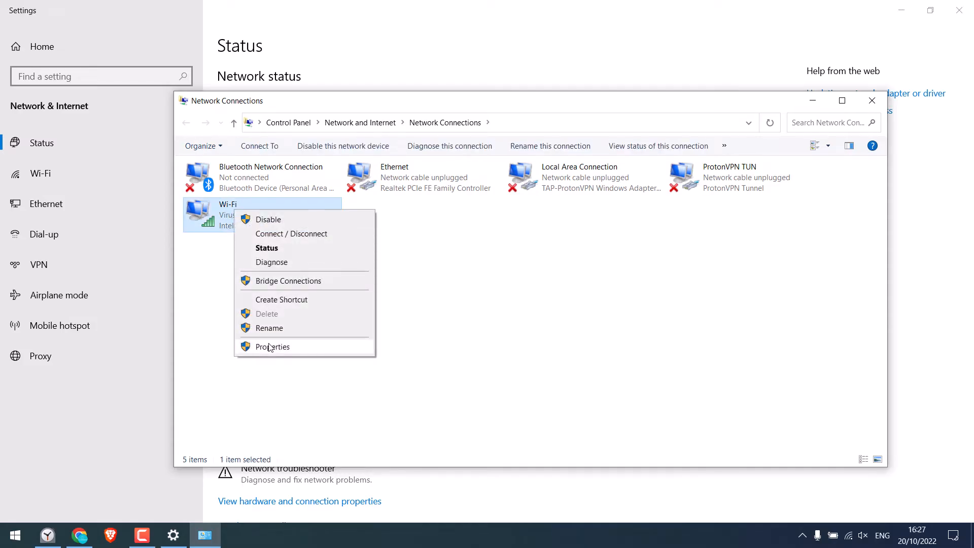
click(272, 346)
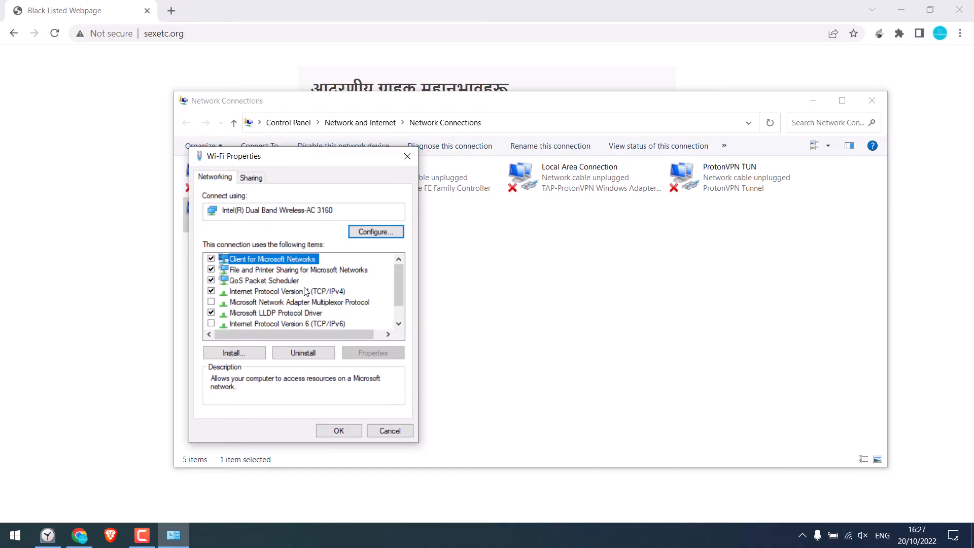
In IPv4 properties choose 'Use the following DNS server addresses', then return to the browser.
click(287, 291)
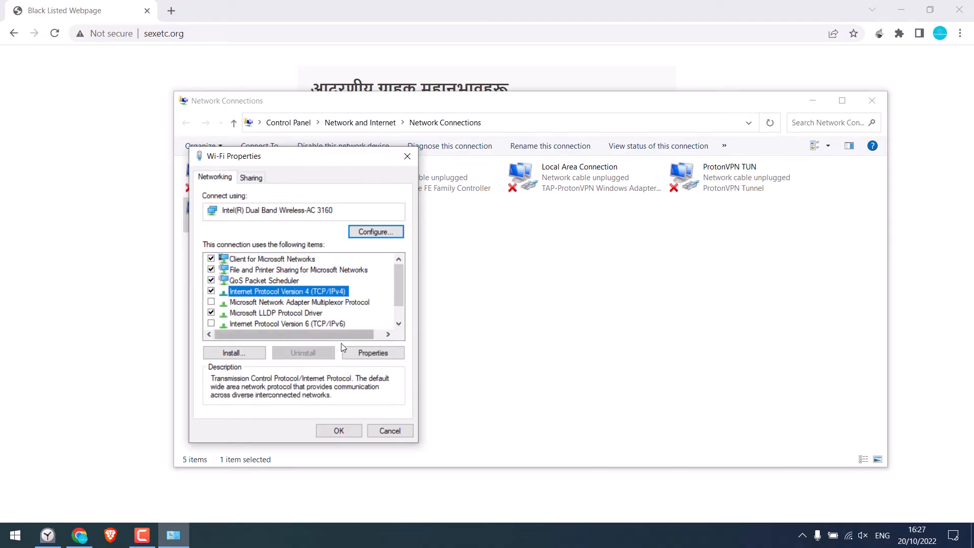
click(372, 352)
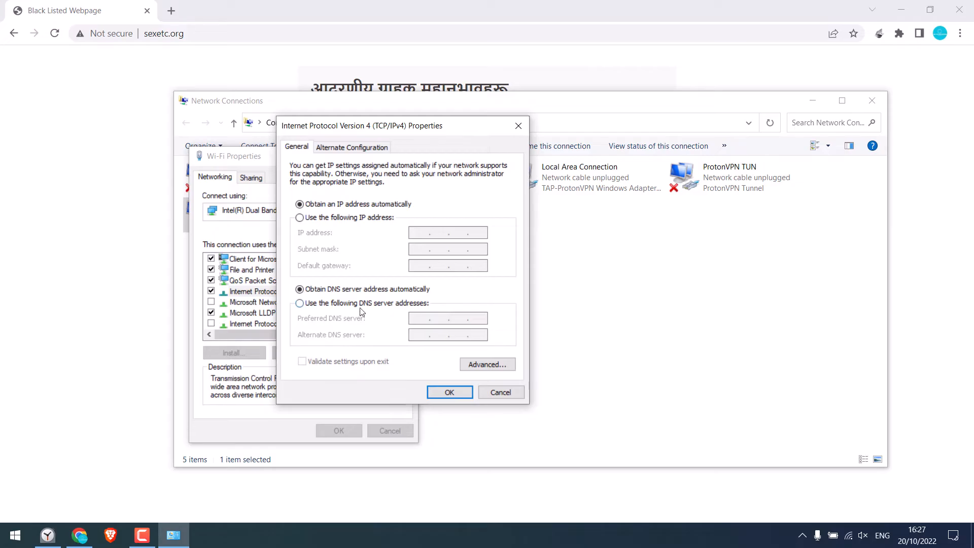
click(300, 303)
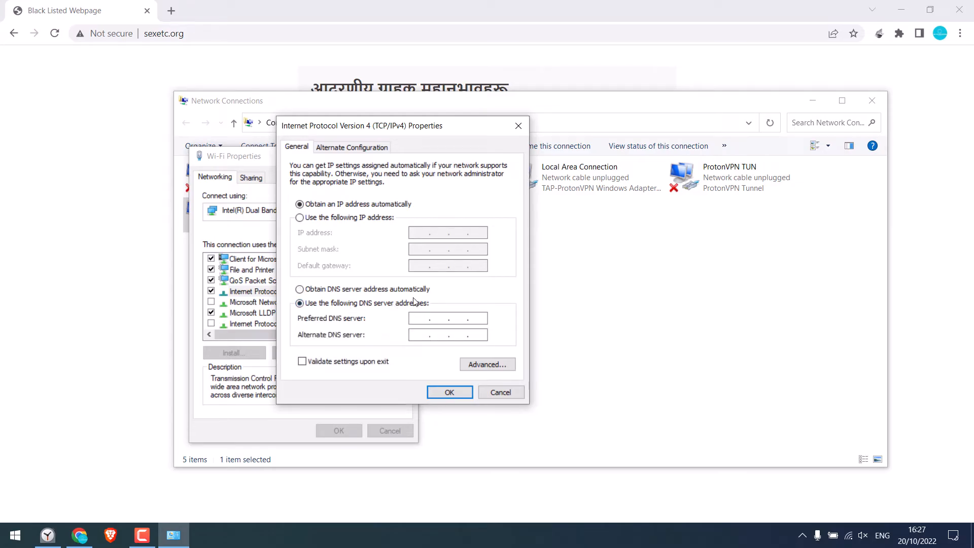
click(441, 318)
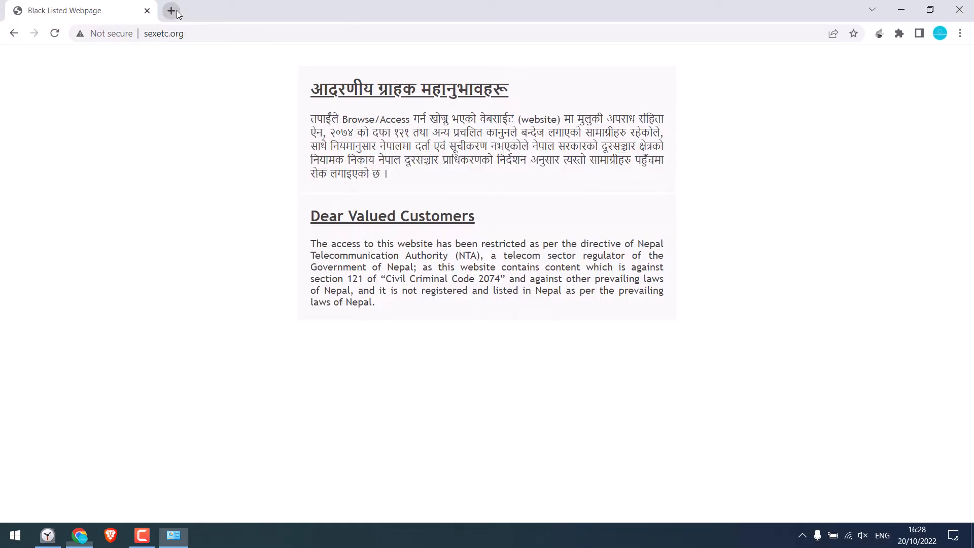
Load Google's Public DNS page in a new tab to read 8.8.8.8 and 8.8.4.4.
click(171, 11)
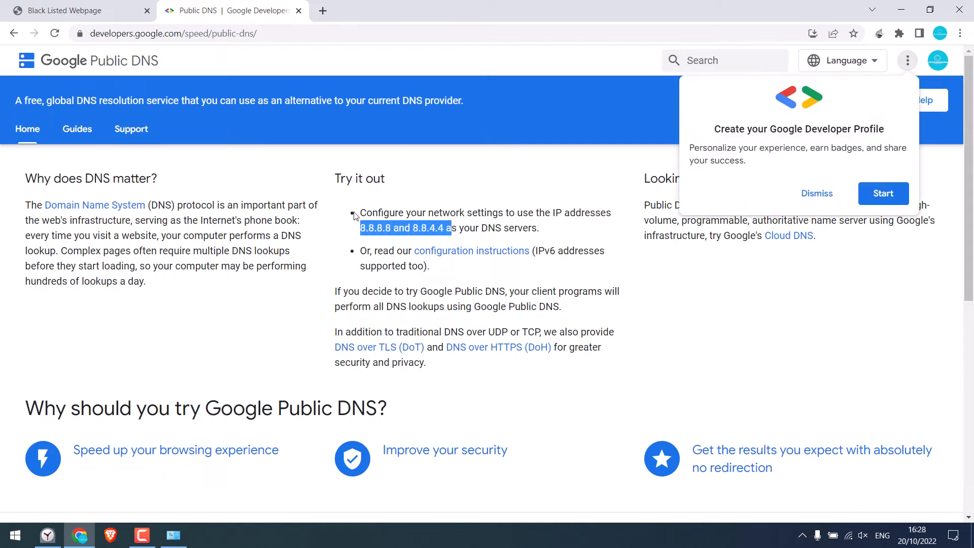
click(817, 194)
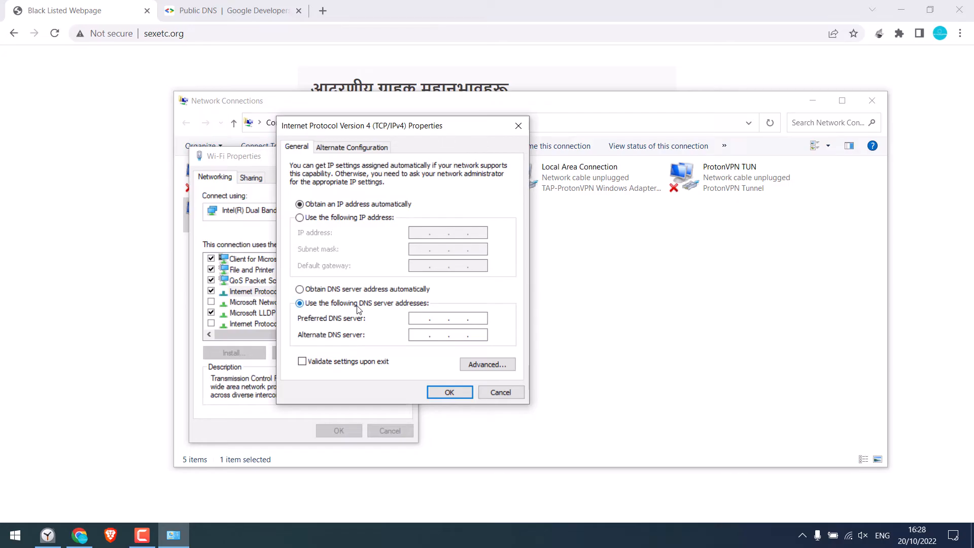
Enter Google DNS 8.8.8.8 and 8.8.4.4, save IPv4 settings and close Wi-Fi properties.
click(432, 318)
text(8.8.8.)
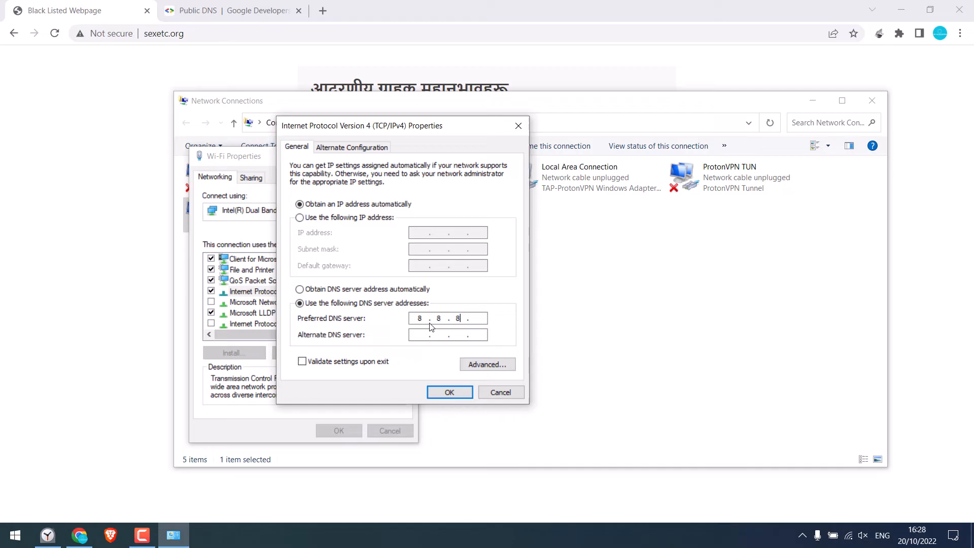
text(8)
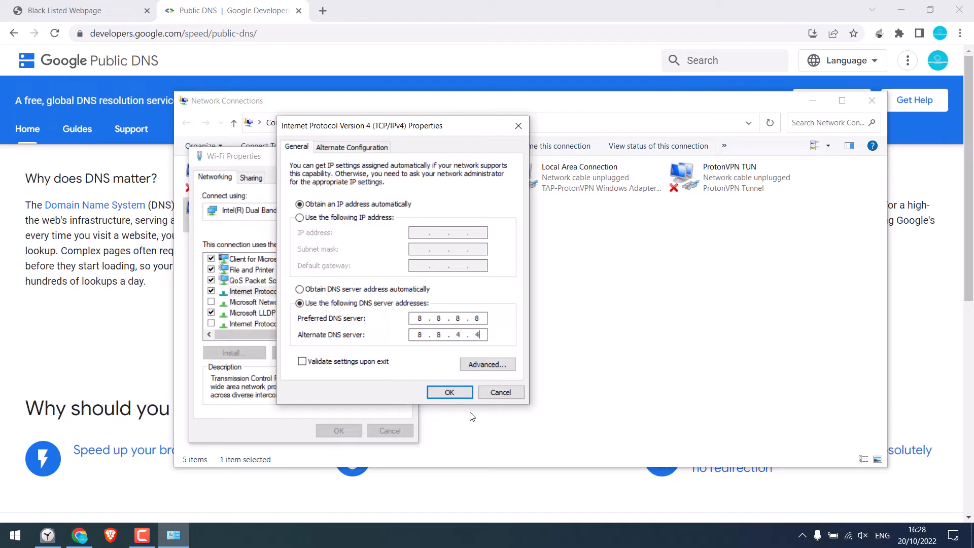
click(449, 393)
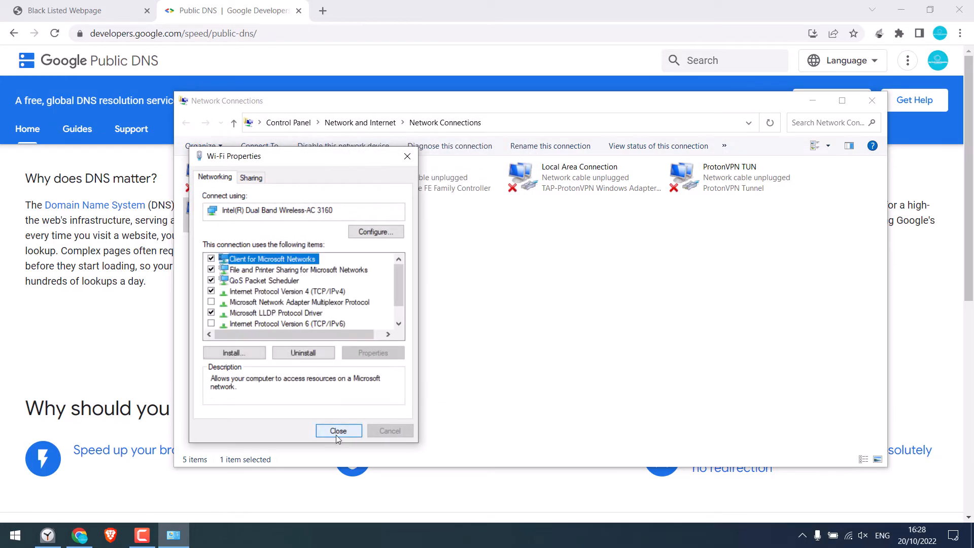
click(339, 431)
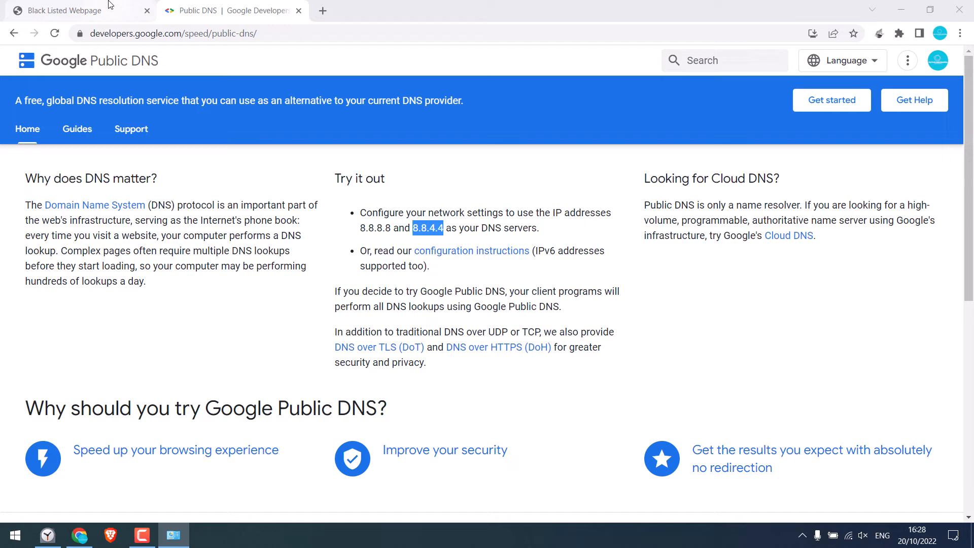
Reload the blocked sexetc.org tab and scroll the now-loading real site.
click(61, 10)
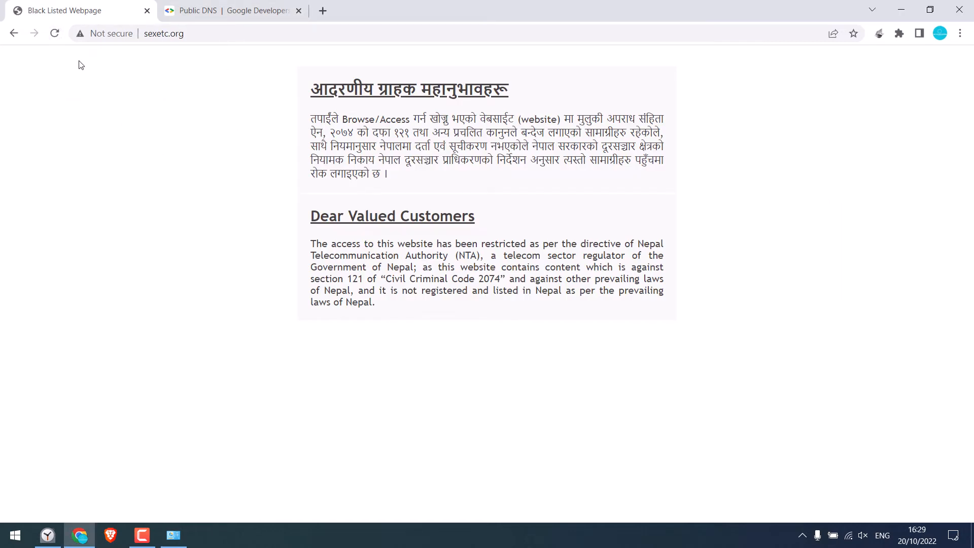
click(55, 33)
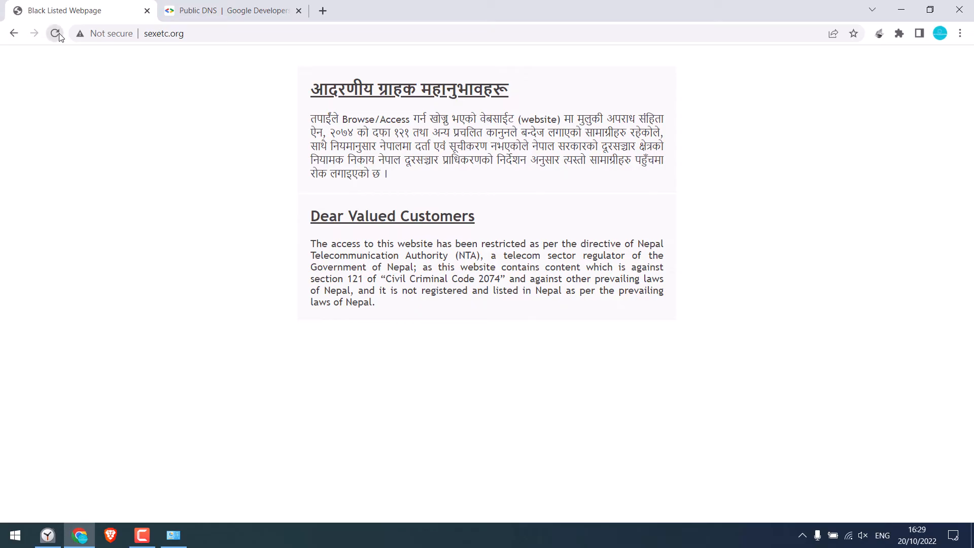
click(163, 34)
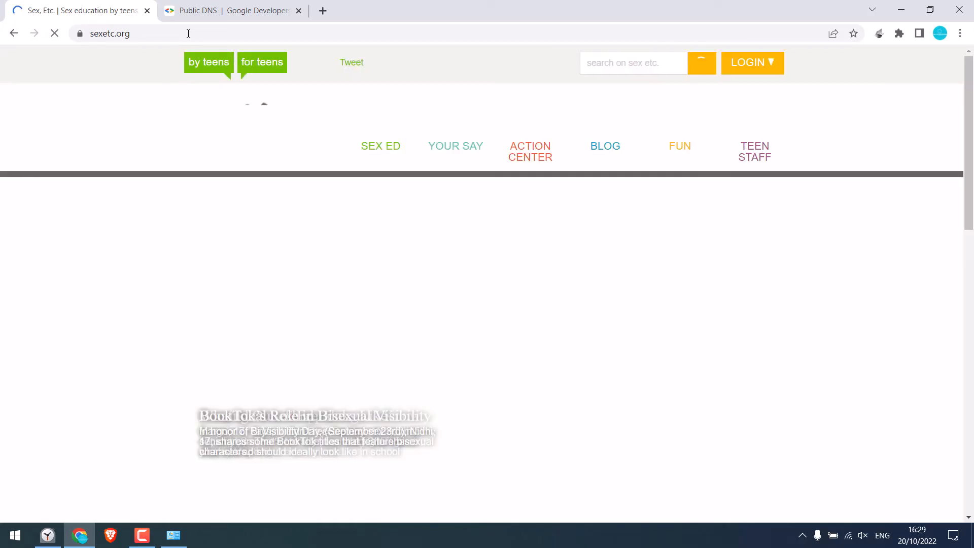
scroll(down, 3)
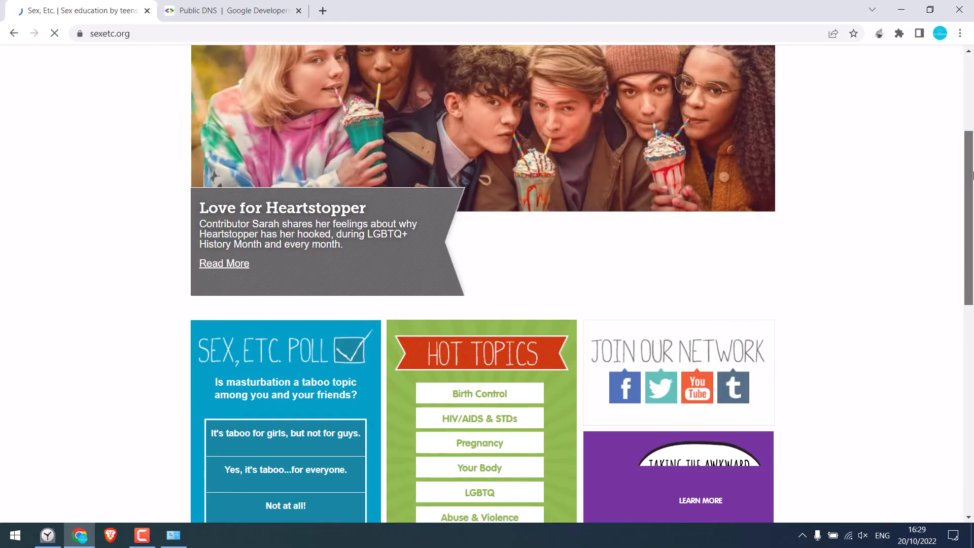
scroll(up, 3)
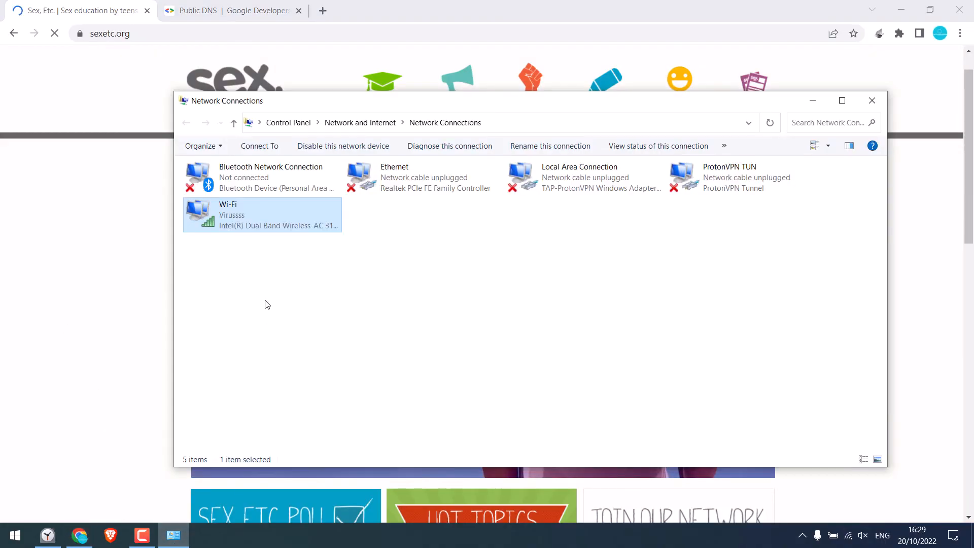
mouse_move(244, 211)
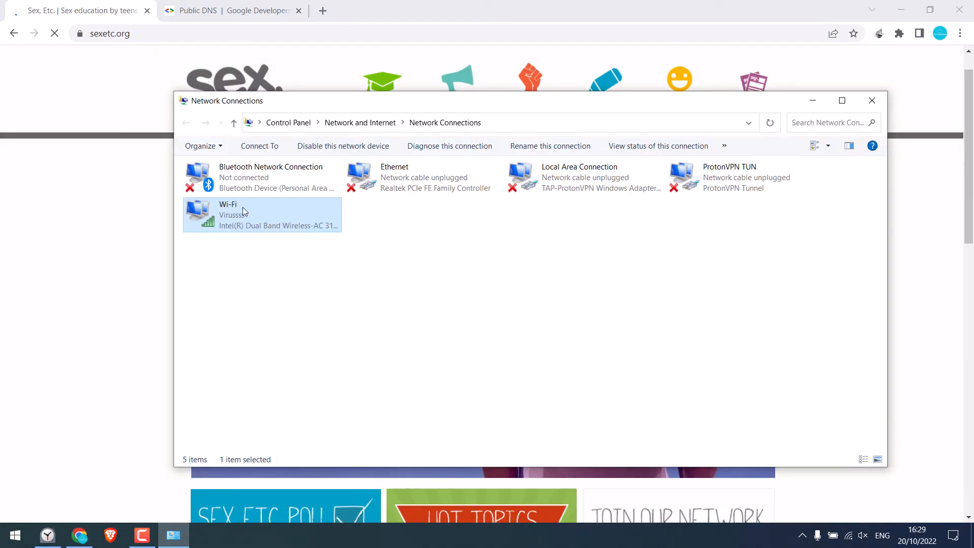
Change the Wi-Fi IPv4 DNS servers to Cloudflare 1.1.1.1 and 1.0.0.1 and save.
double_click(228, 214)
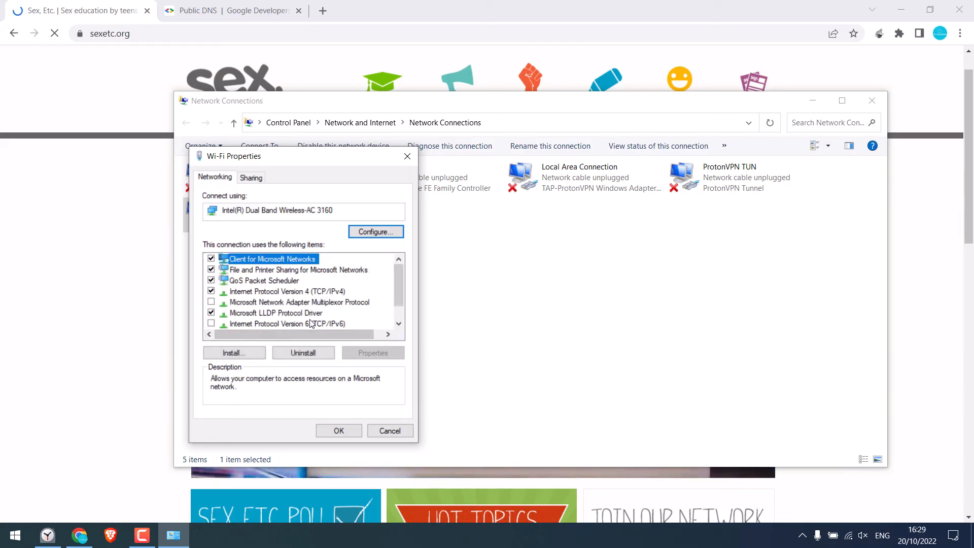
click(373, 353)
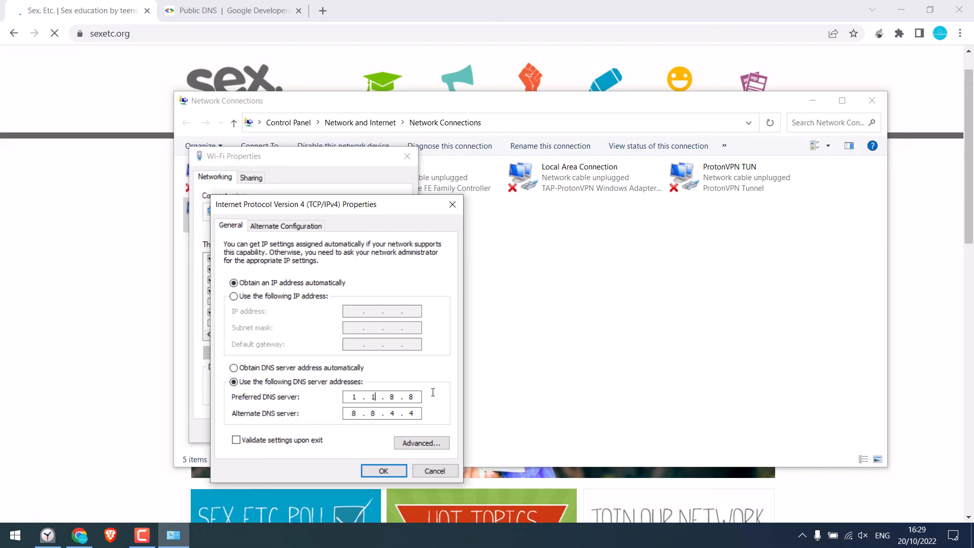
text(1.1.1.1)
click(382, 413)
text(1.0.0.1)
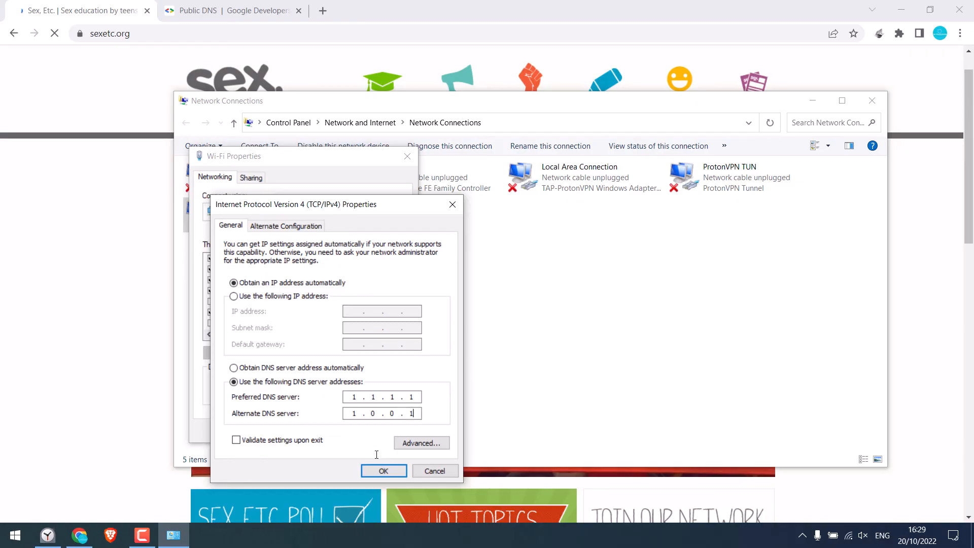
click(384, 471)
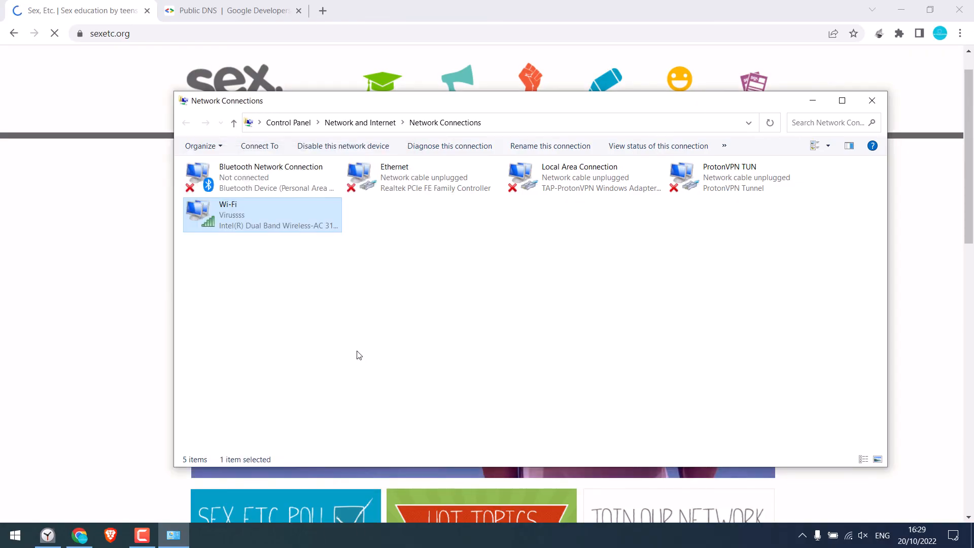
Reopen Wi-Fi properties, review the IPv4 DNS settings, and close the network windows.
click(872, 100)
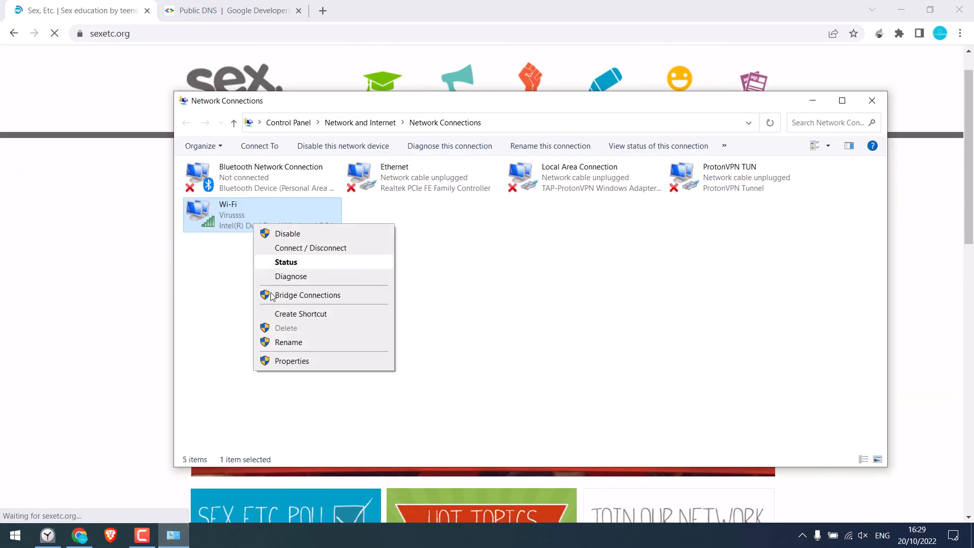
click(292, 361)
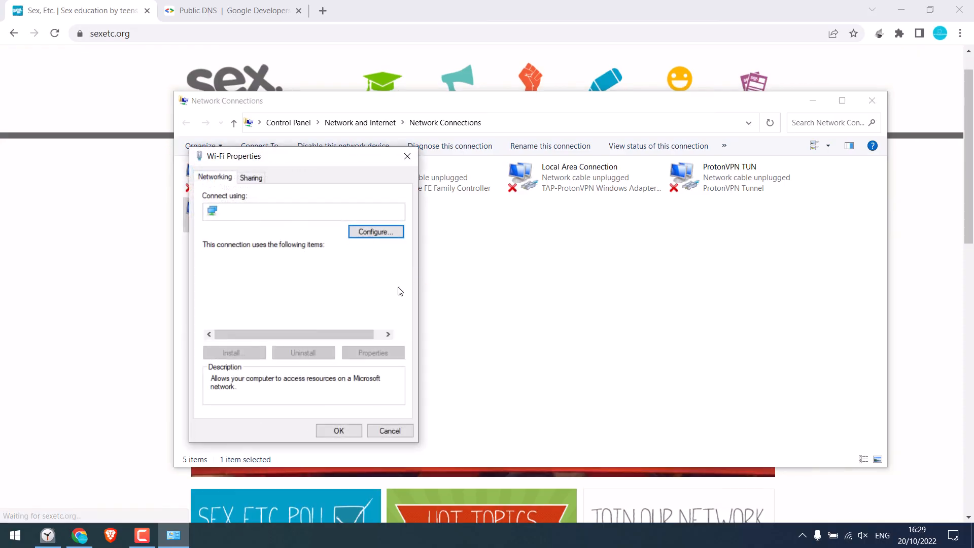
click(289, 291)
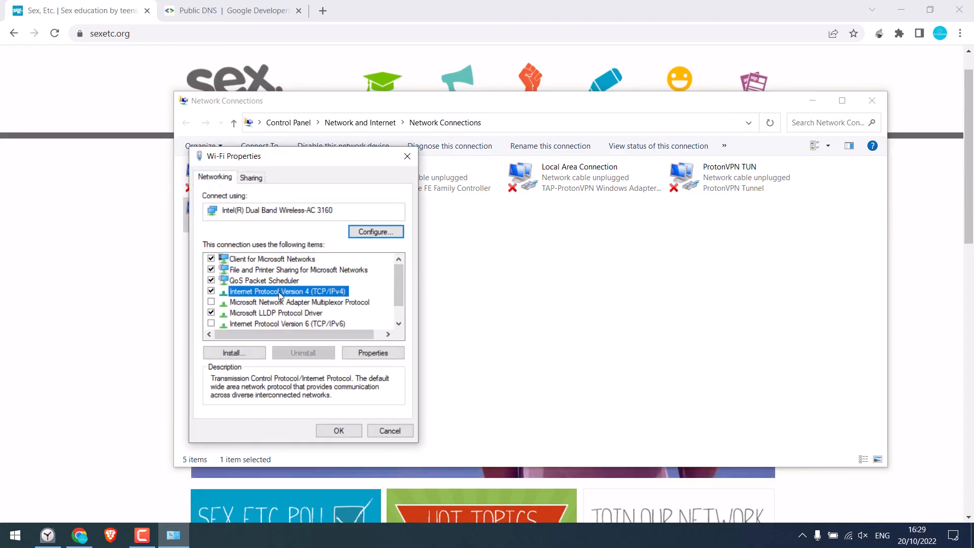
click(373, 352)
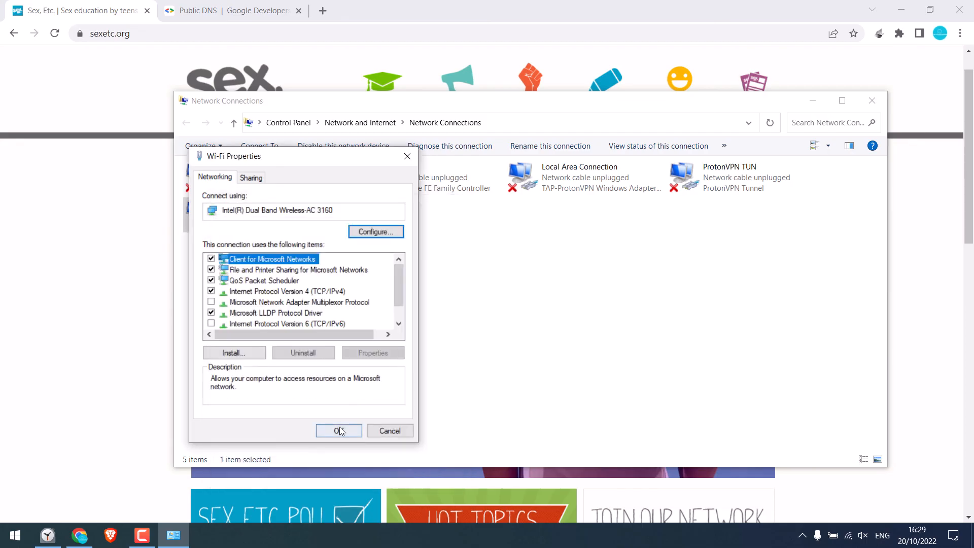
click(339, 430)
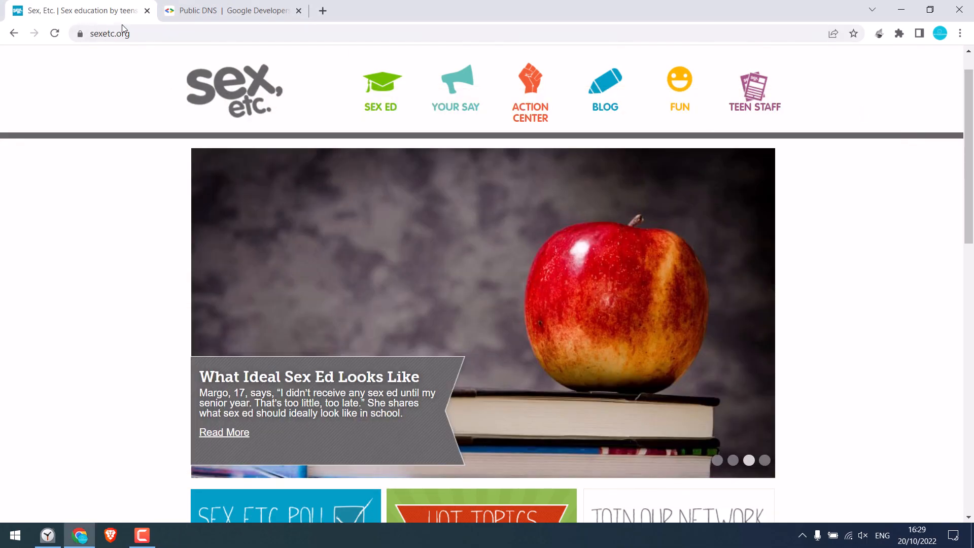